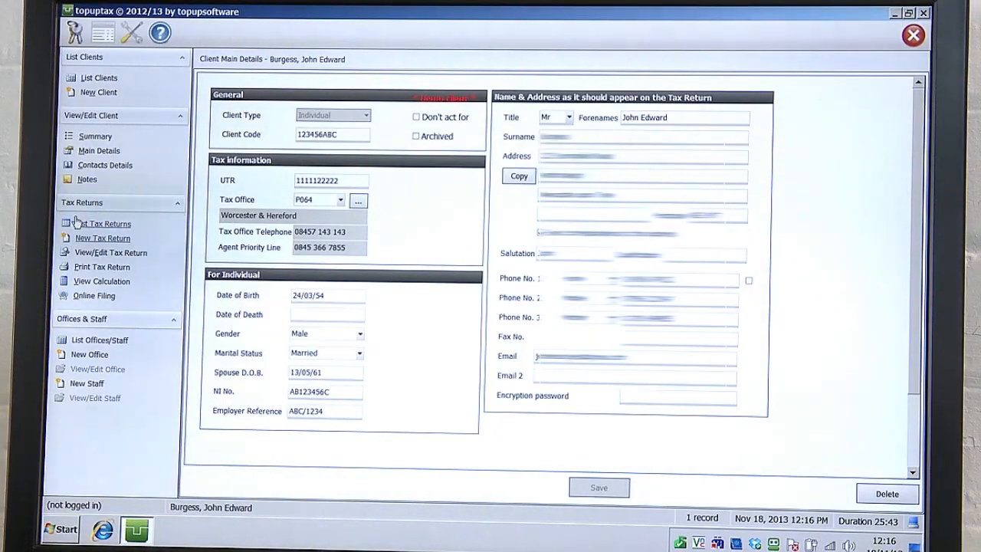
Step: List the client's tax returns for 2012/13, 2011/12 and 2010/11
left_click(102, 223)
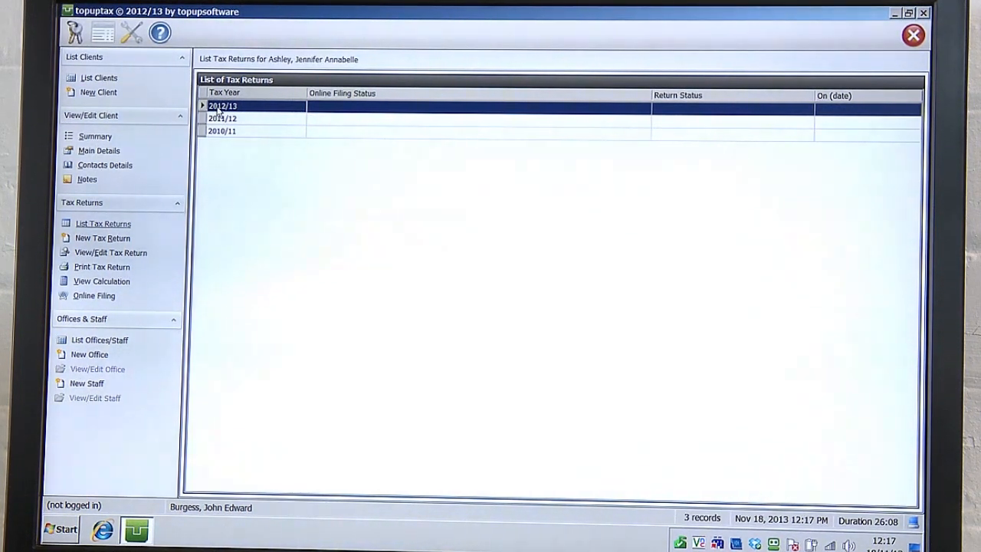
mouse_move(151, 269)
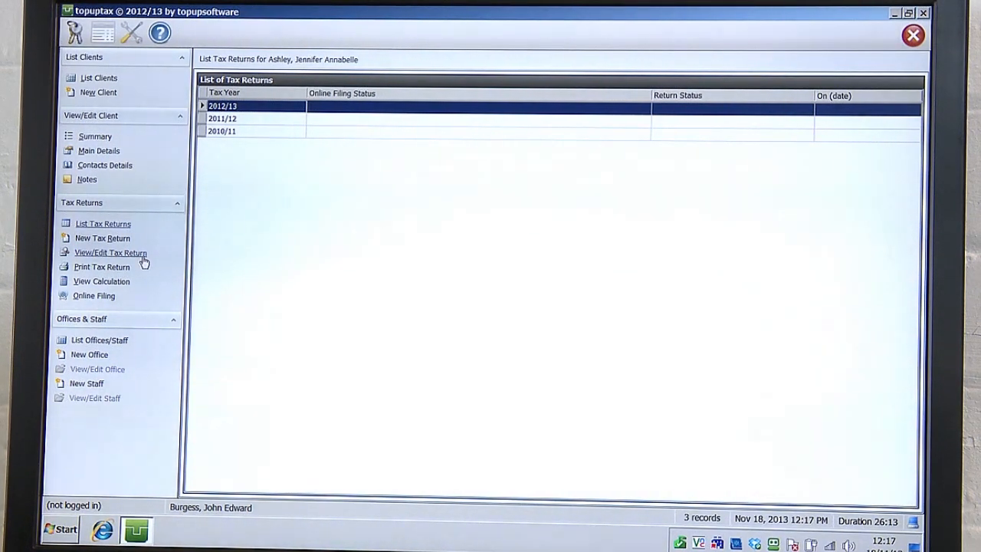
Step: Open the 2012/13 tax return at its supplementary pages summary
left_click(110, 252)
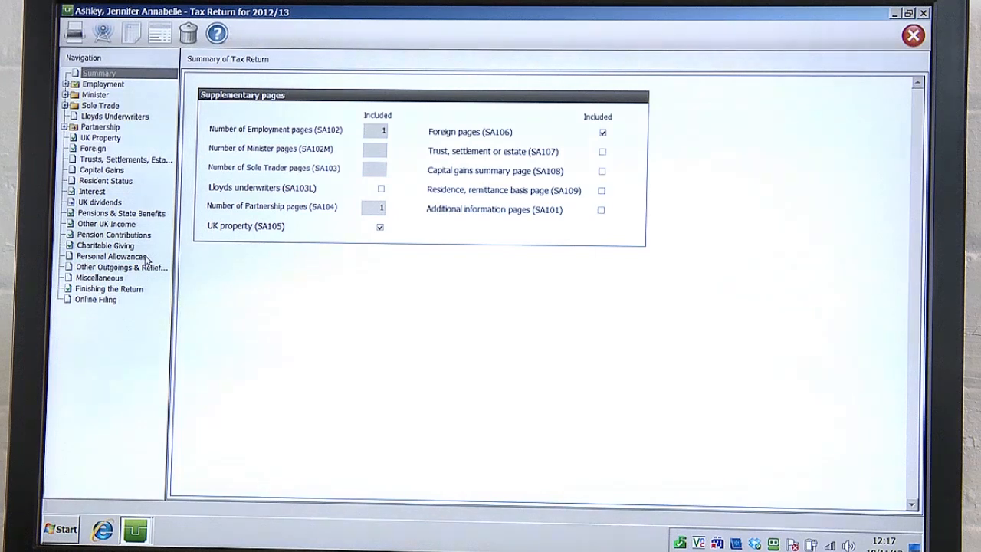
mouse_move(92, 138)
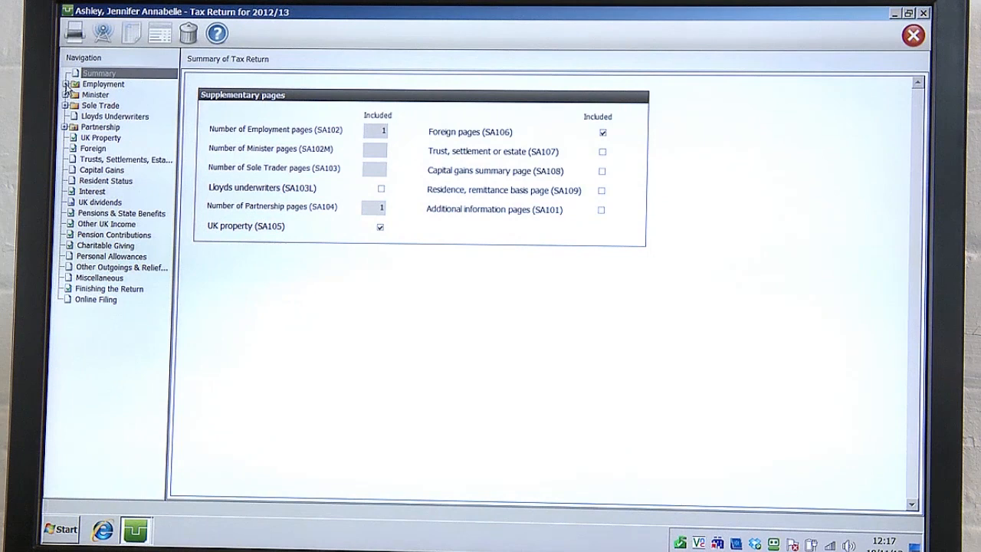
Step: Add a new employment named 'Test' under the Employment section
left_click(64, 83)
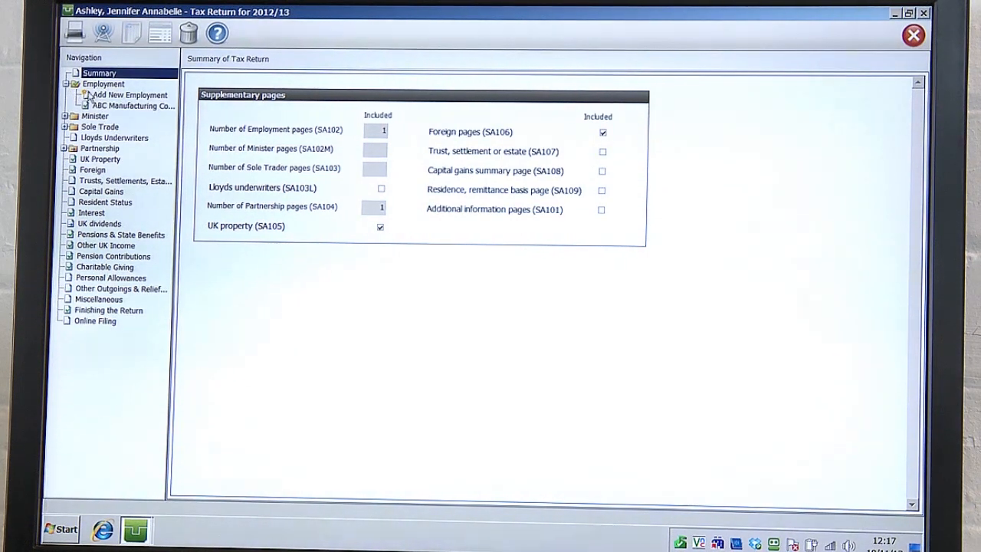
left_click(129, 94)
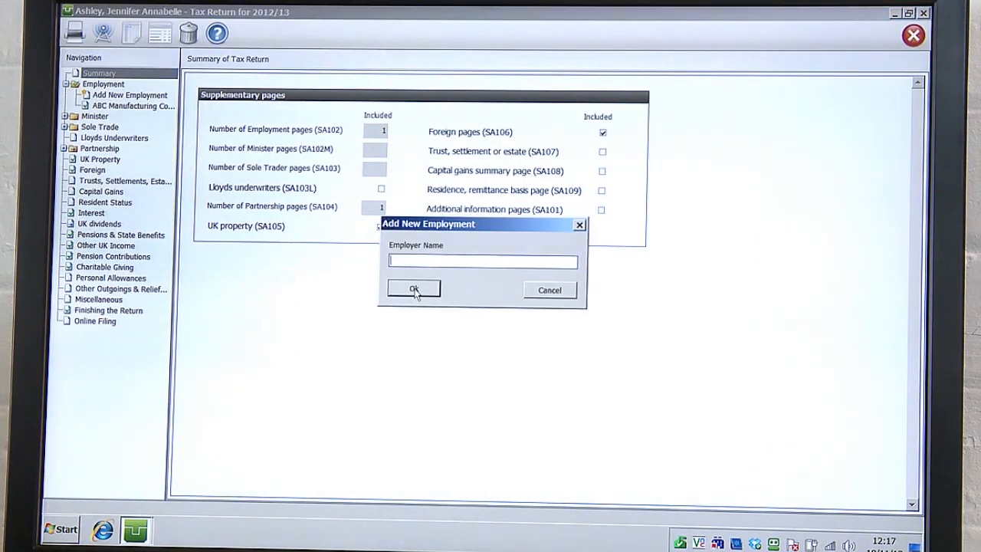
type("T")
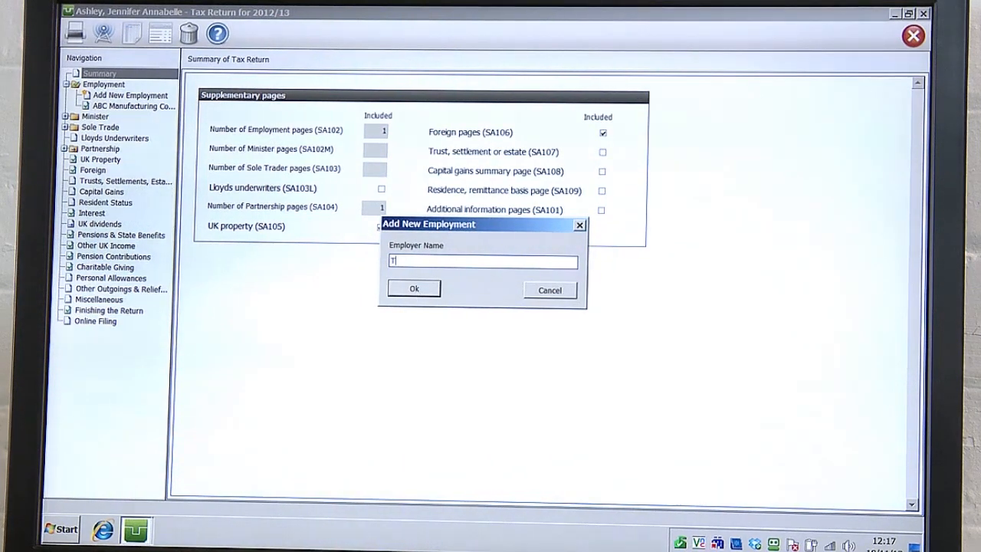
type("est")
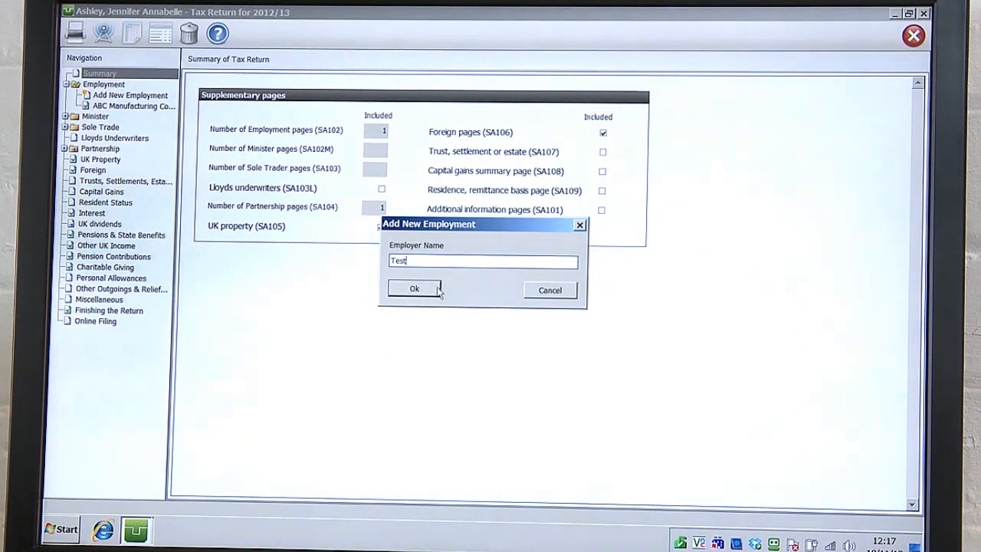
left_click(414, 288)
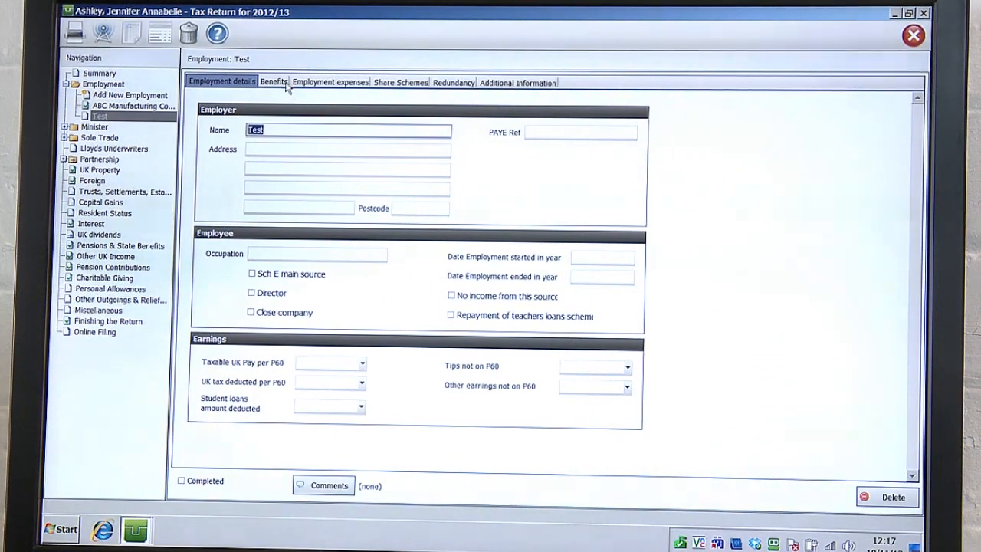
Step: Enter taxable UK pay of 2000.00 and UK tax deducted of 100.00
left_click(325, 363)
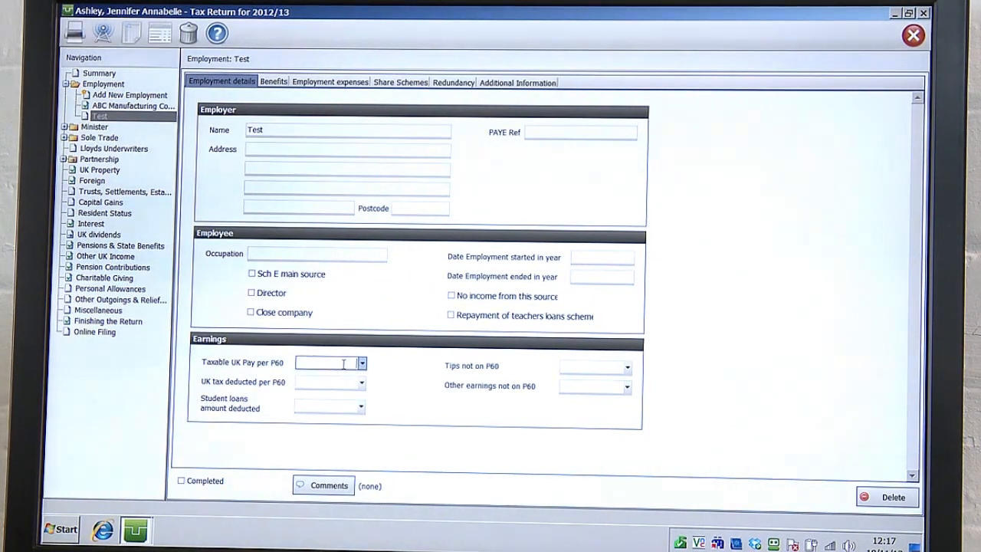
type("2000.00")
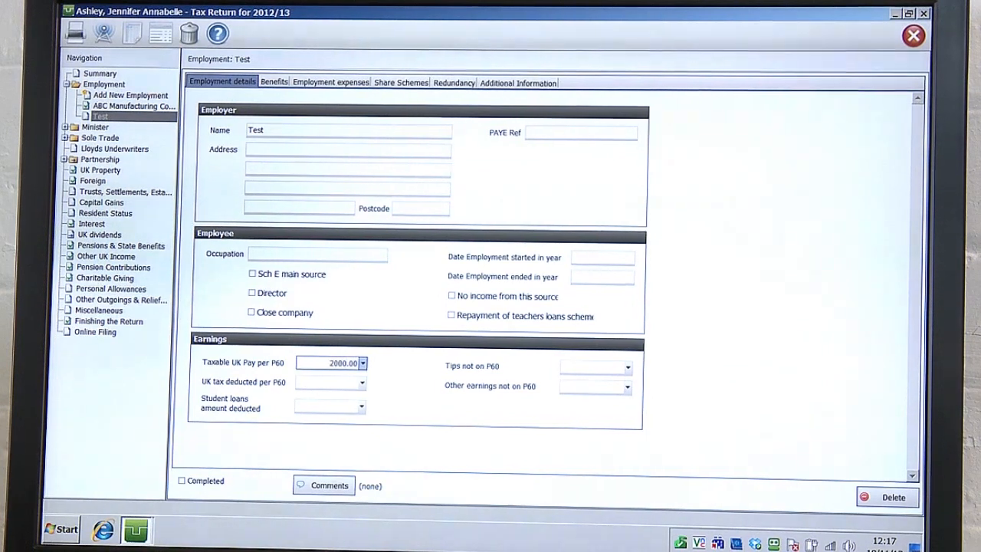
left_click(326, 381)
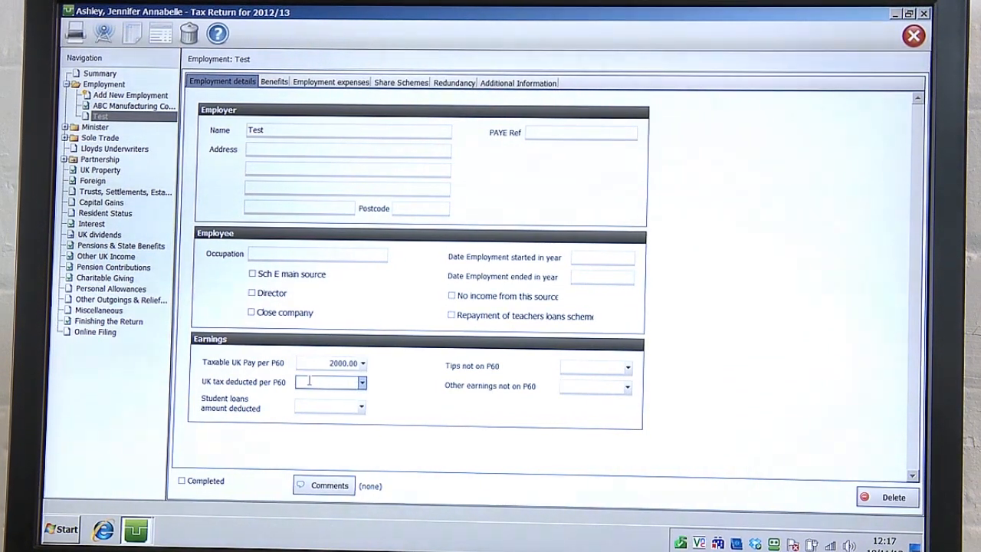
type("100.00")
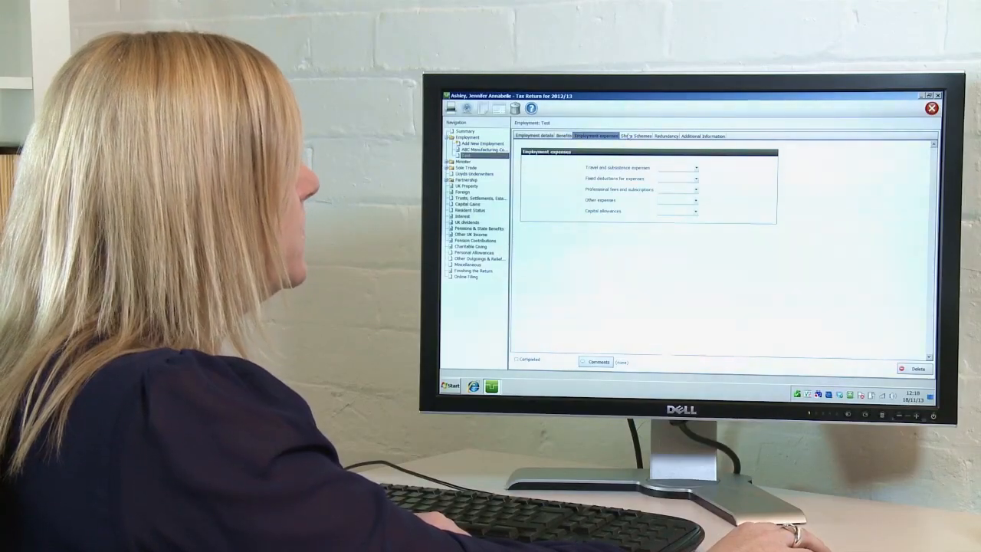
Step: Mark the Test employment completed, dismiss the PAYE warning, and enter its PAYE reference
left_click(399, 82)
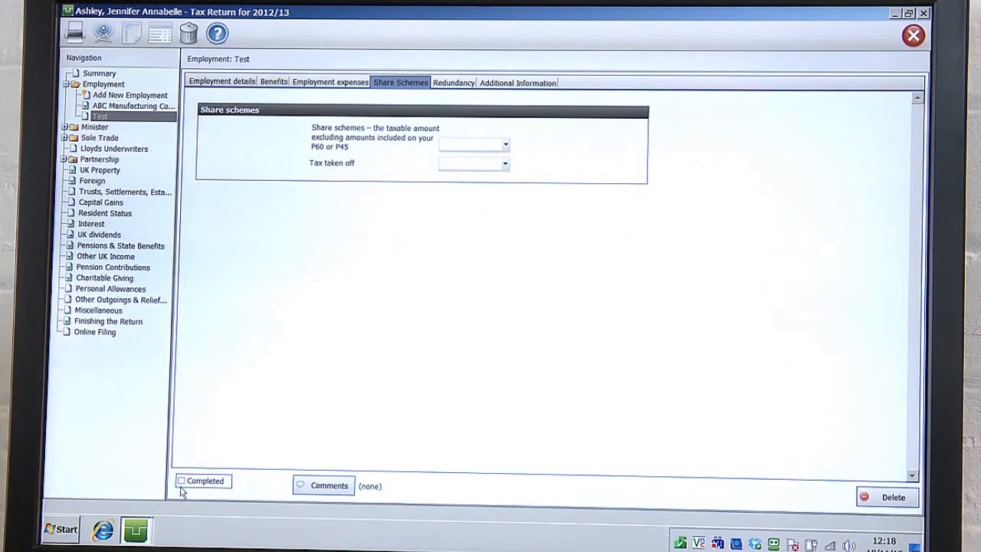
left_click(182, 480)
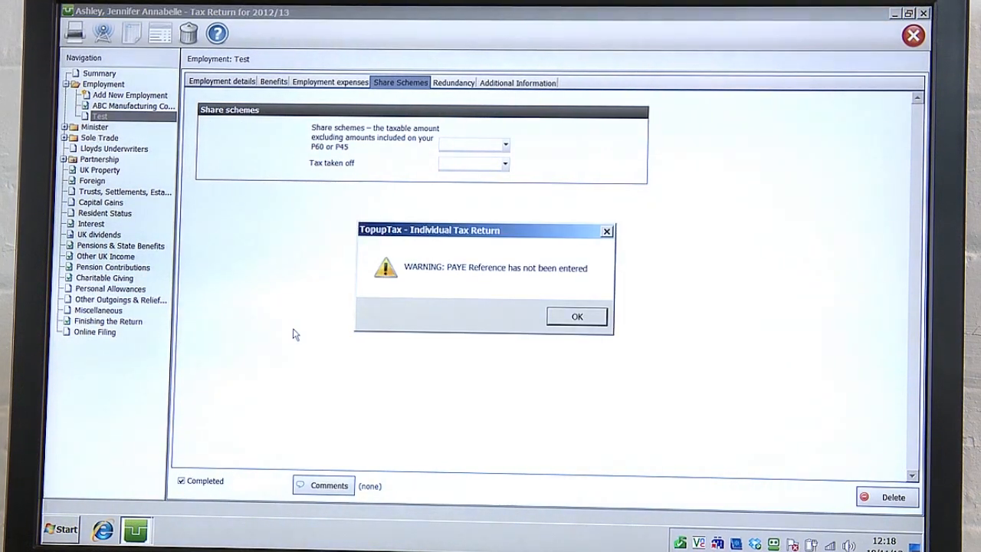
mouse_move(300, 339)
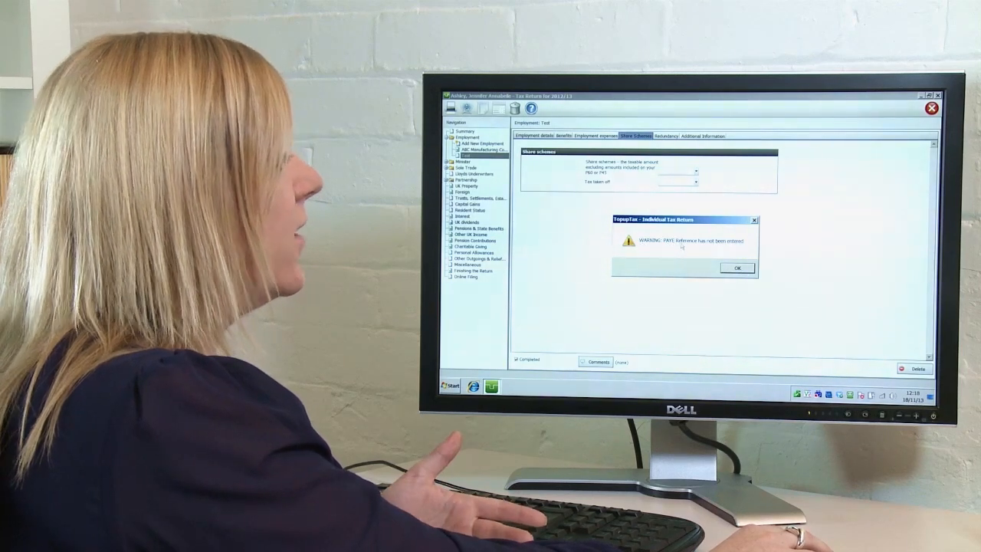
left_click(735, 267)
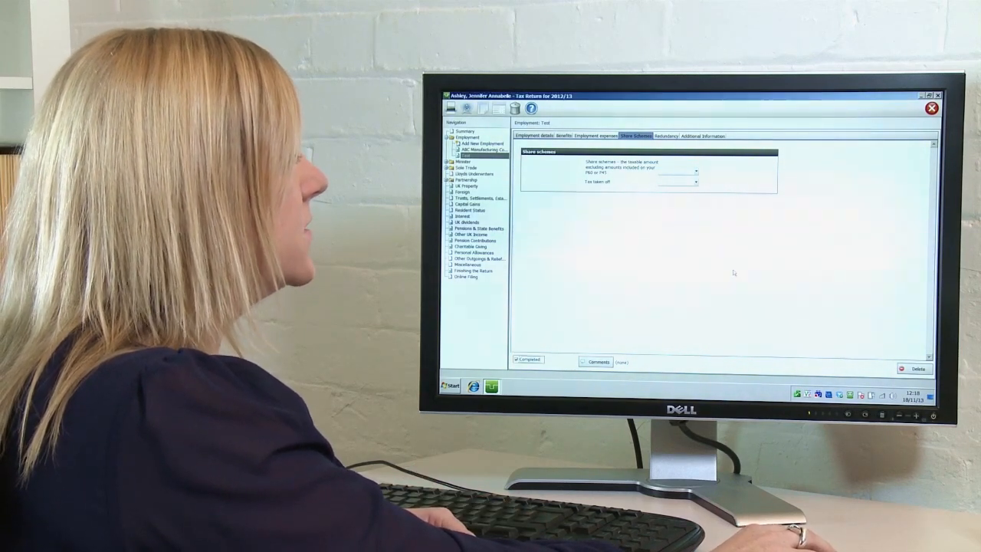
left_click(532, 136)
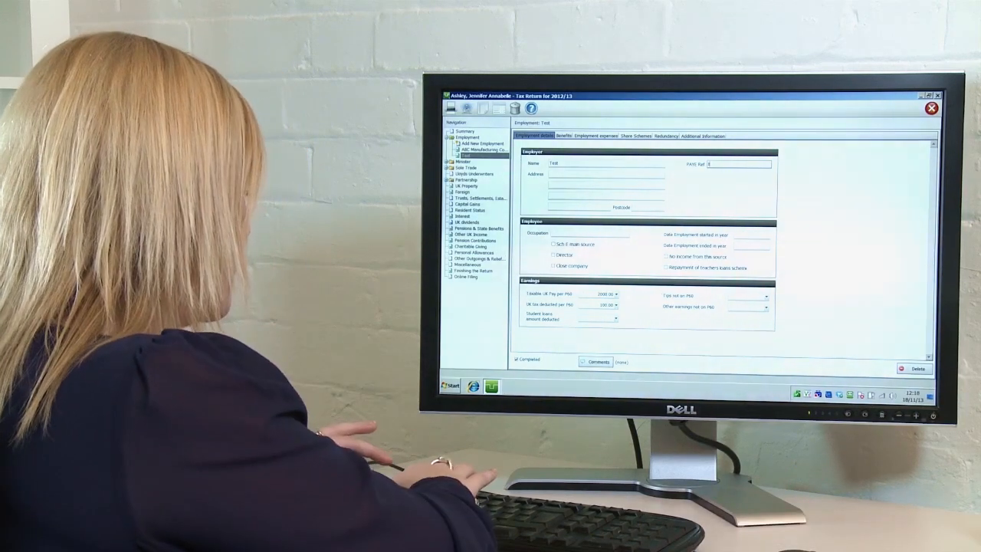
type("Test")
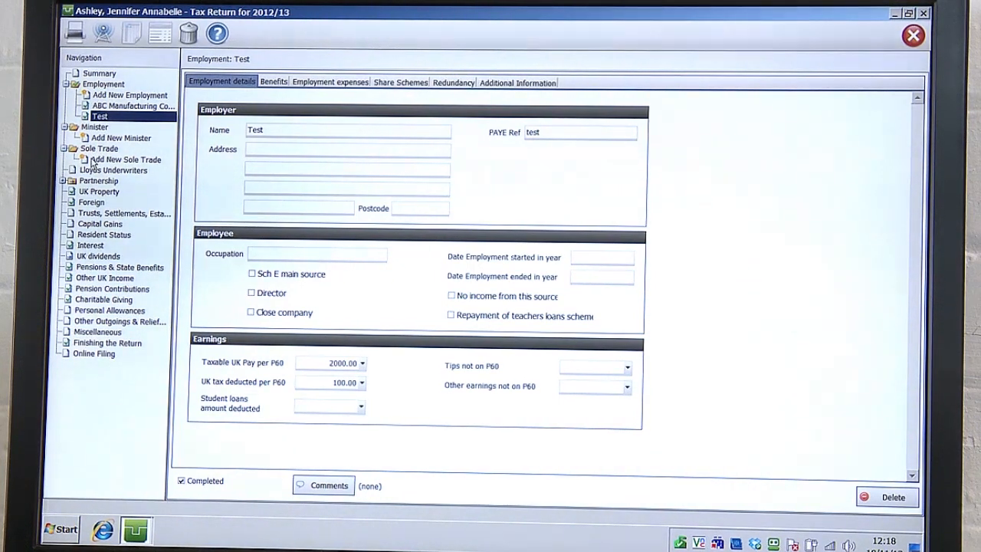
Step: Add a sole trade named 'Test' and confirm the name
left_click(125, 159)
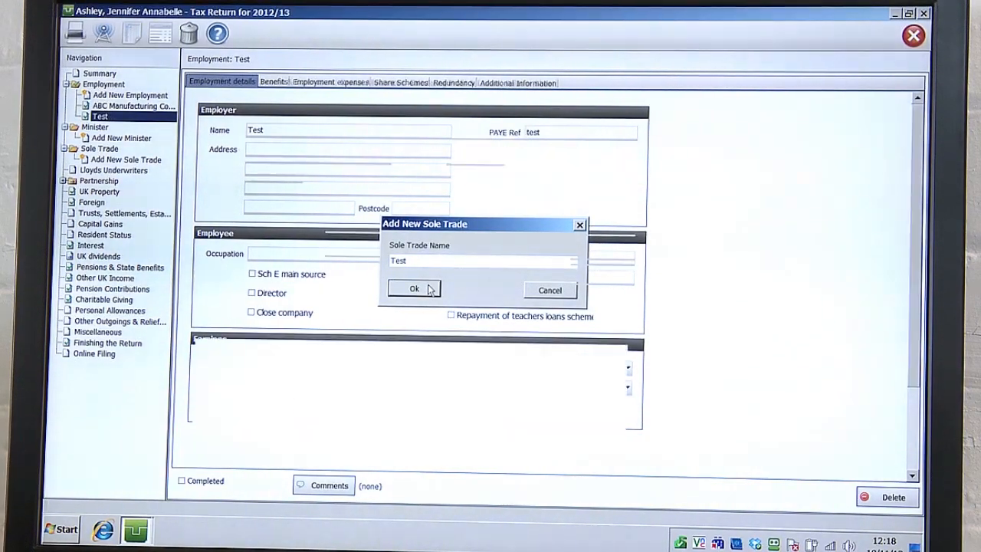
left_click(414, 288)
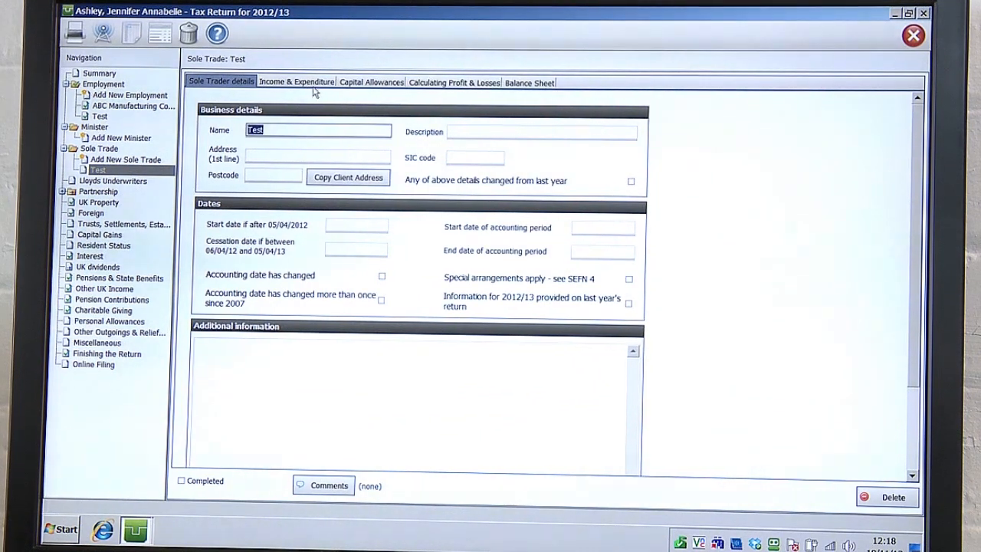
mouse_move(432, 93)
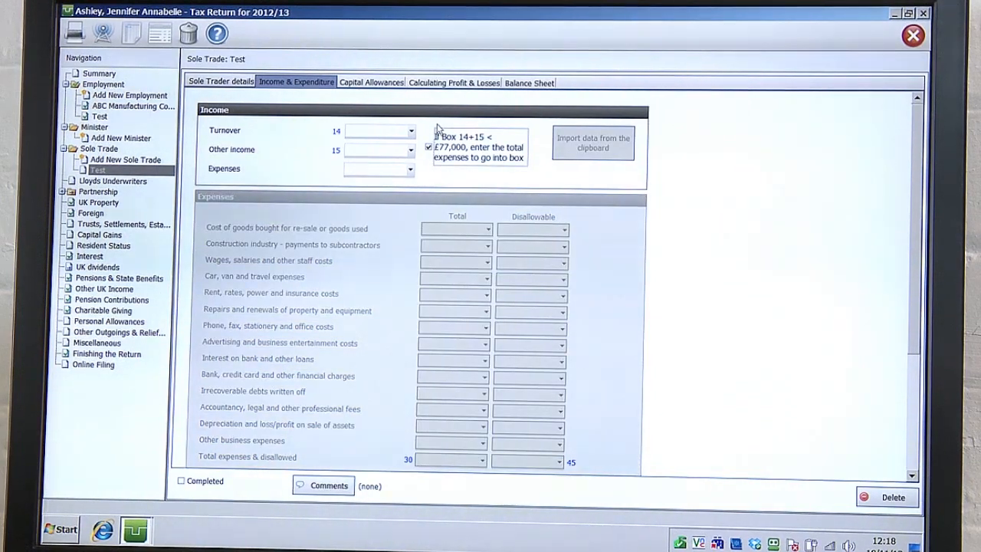
Step: Enter the Test sole trade's income figures (80000.00) and mark it completed
left_click(375, 131)
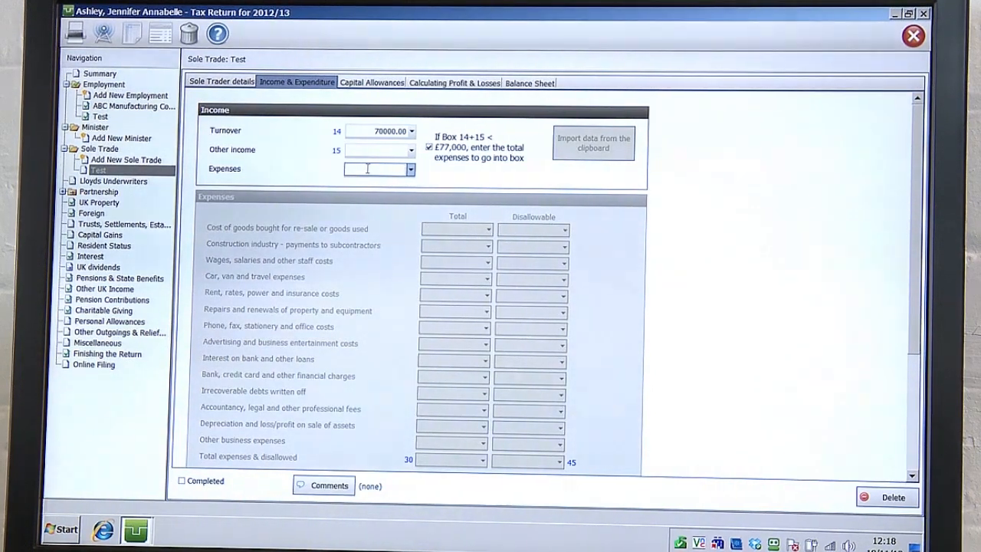
type("80000.00")
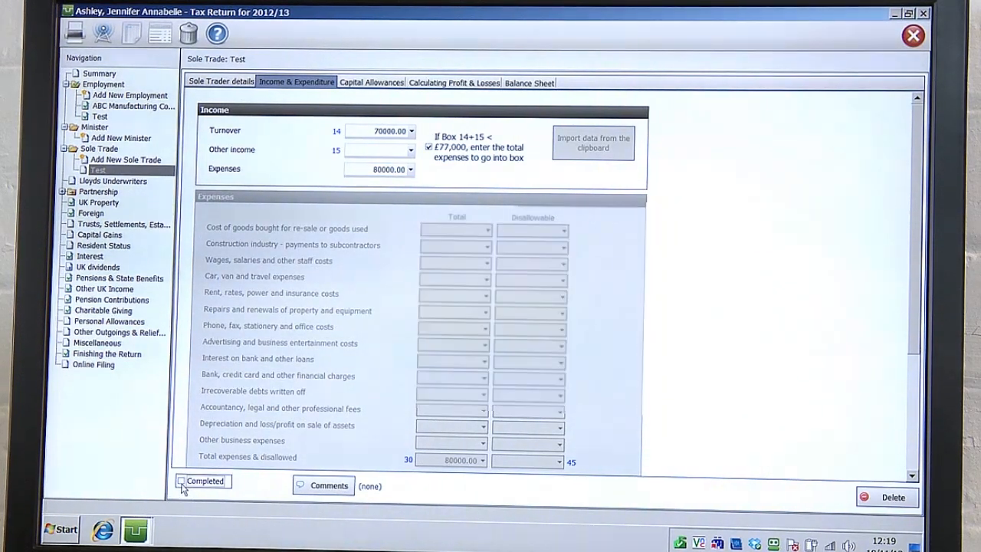
left_click(182, 481)
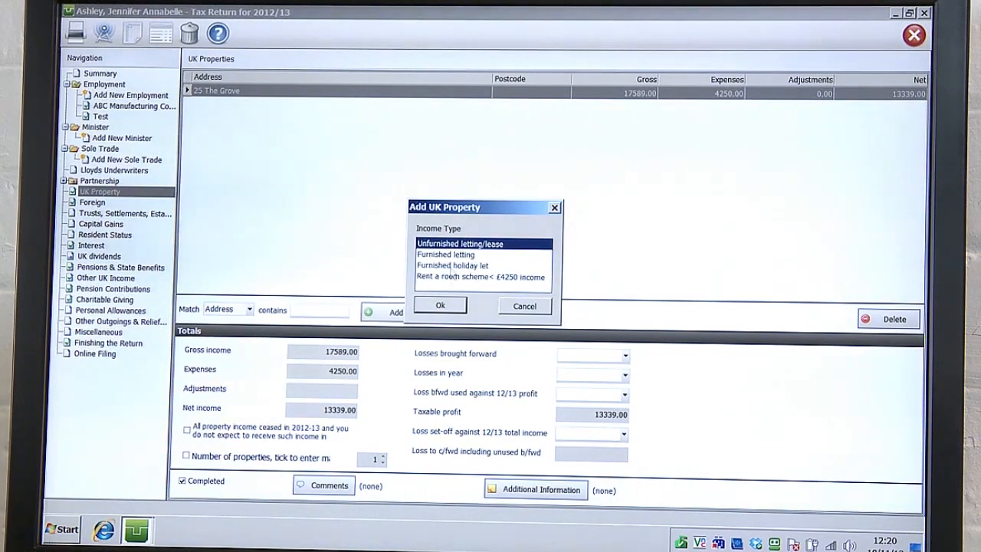
left_click(440, 305)
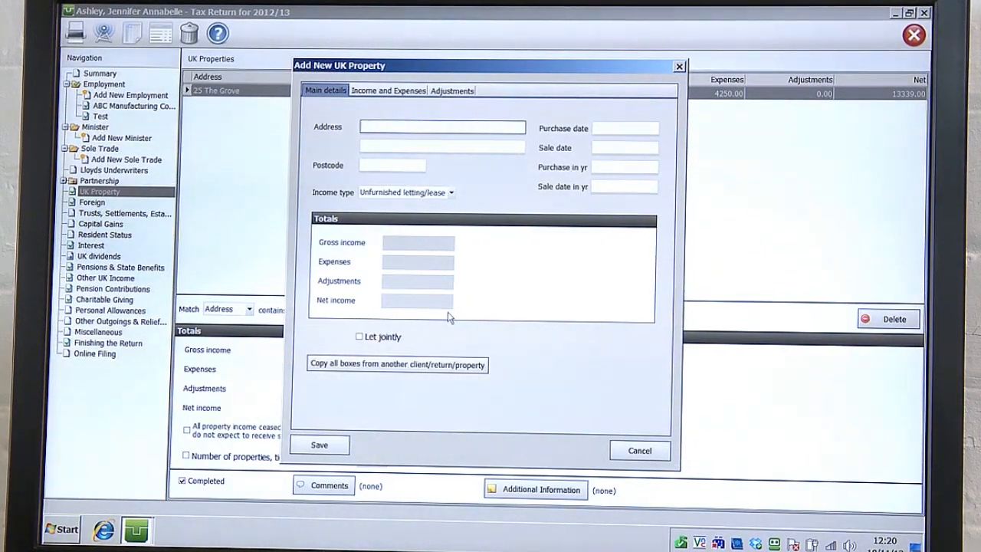
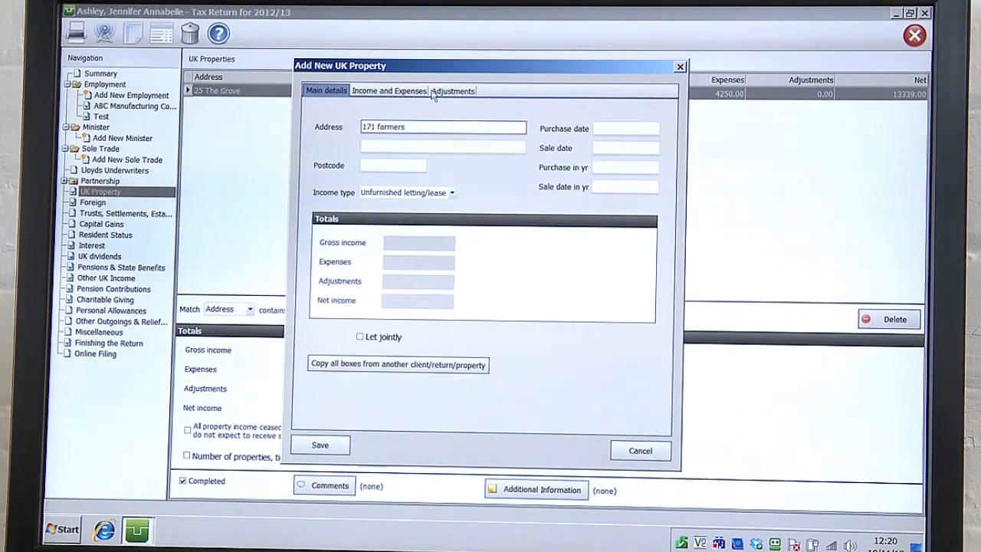
left_click(389, 91)
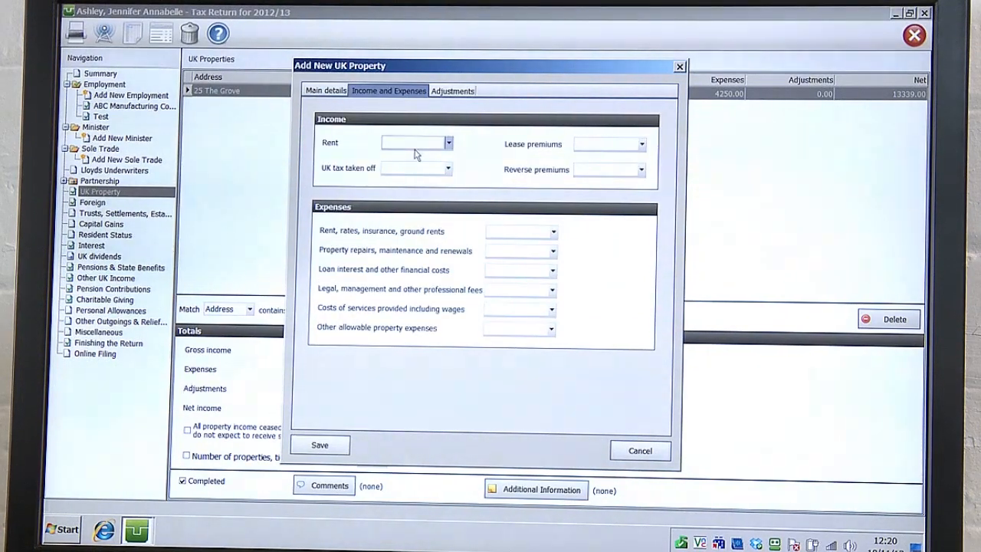
type("8000.00")
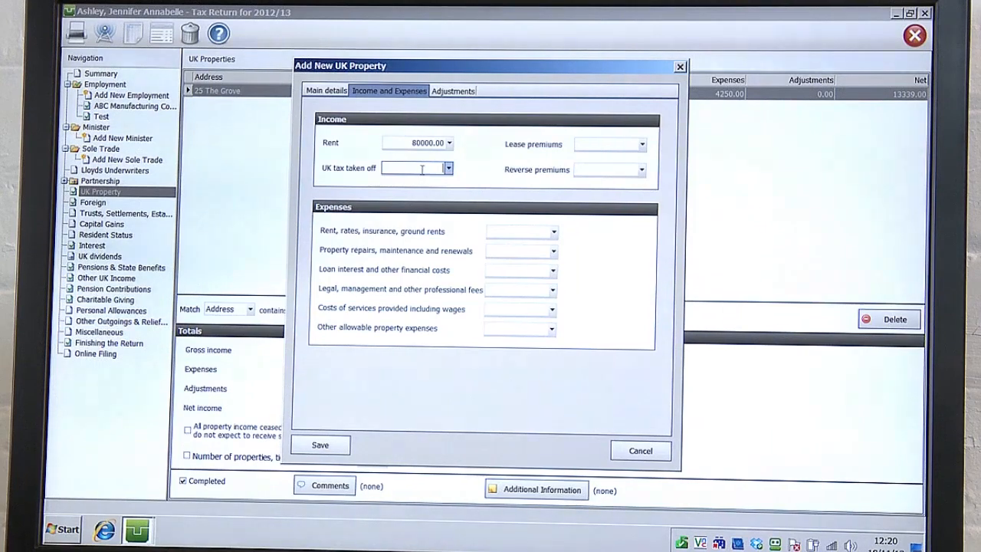
type("1000.00")
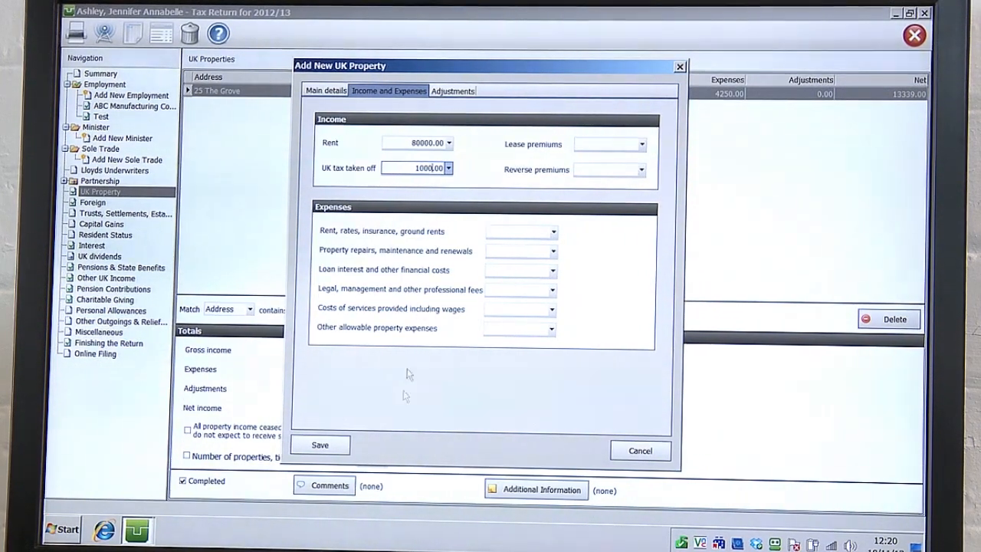
left_click(320, 444)
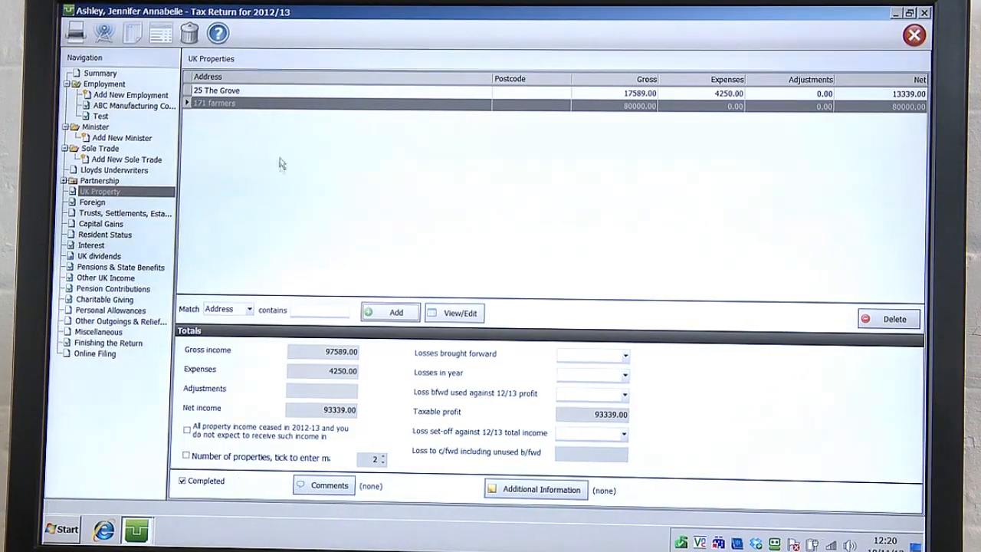
mouse_move(428, 457)
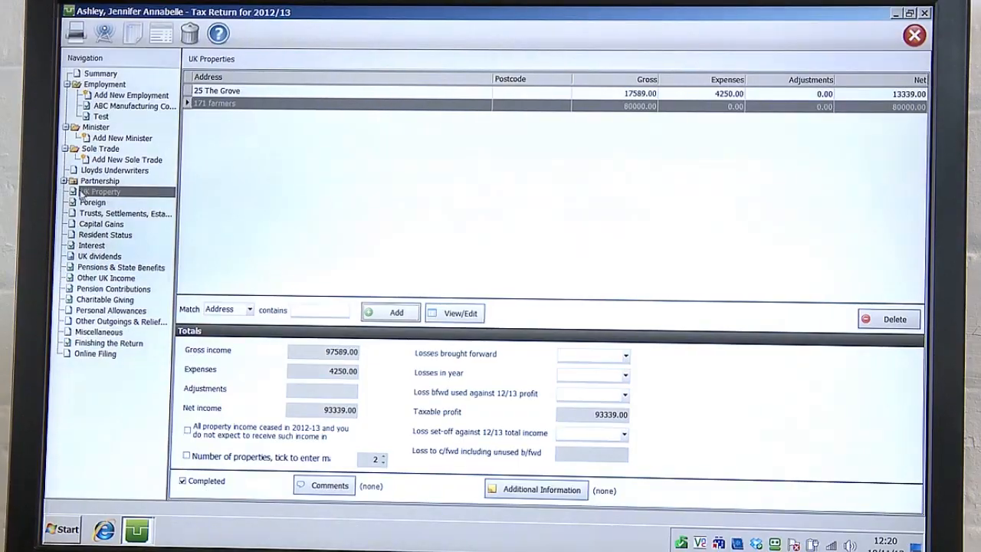
mouse_move(138, 217)
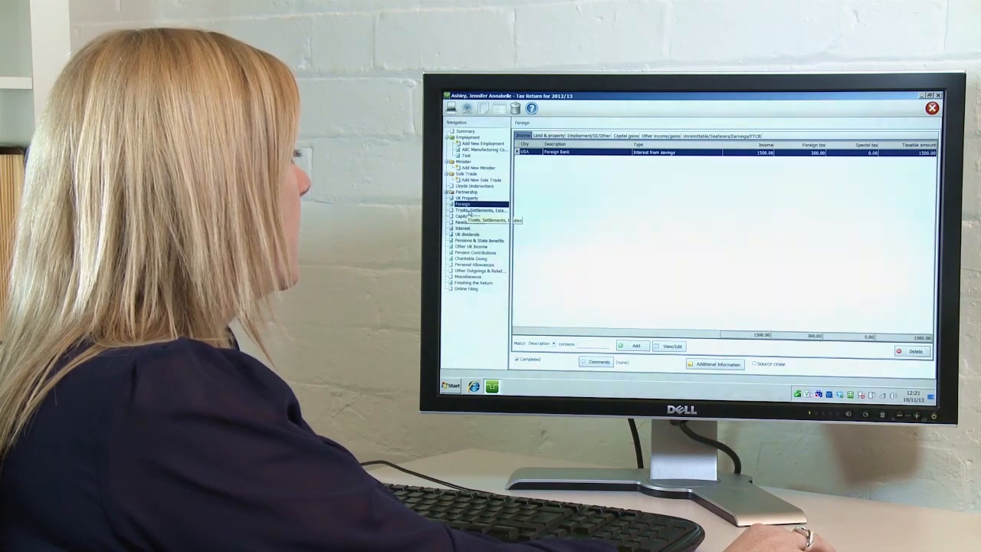
Step: Go to UK dividends, listing the Aggreko and General Trading holdings
left_click(478, 209)
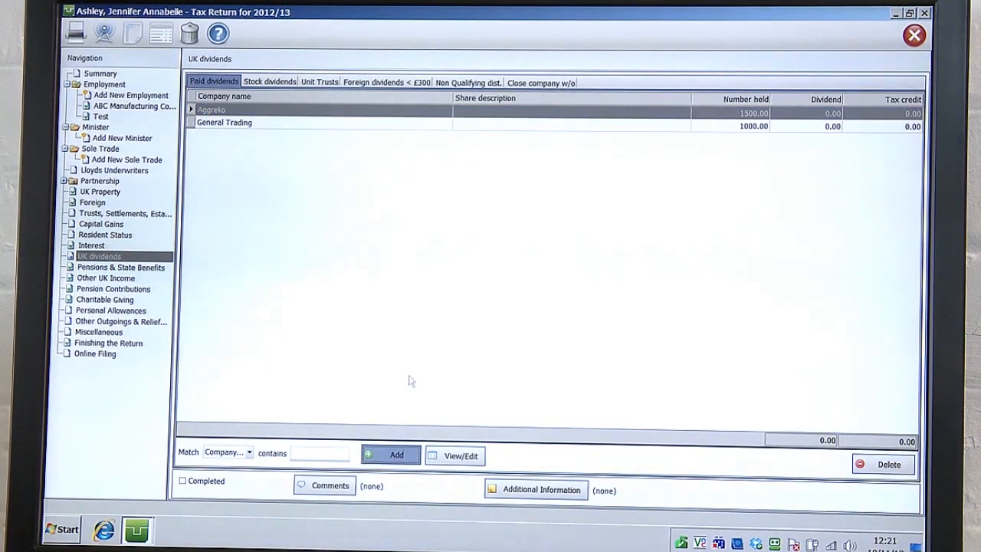
Step: Add a paid dividend for Alliance Trust, fetch its dividends, and save
left_click(390, 455)
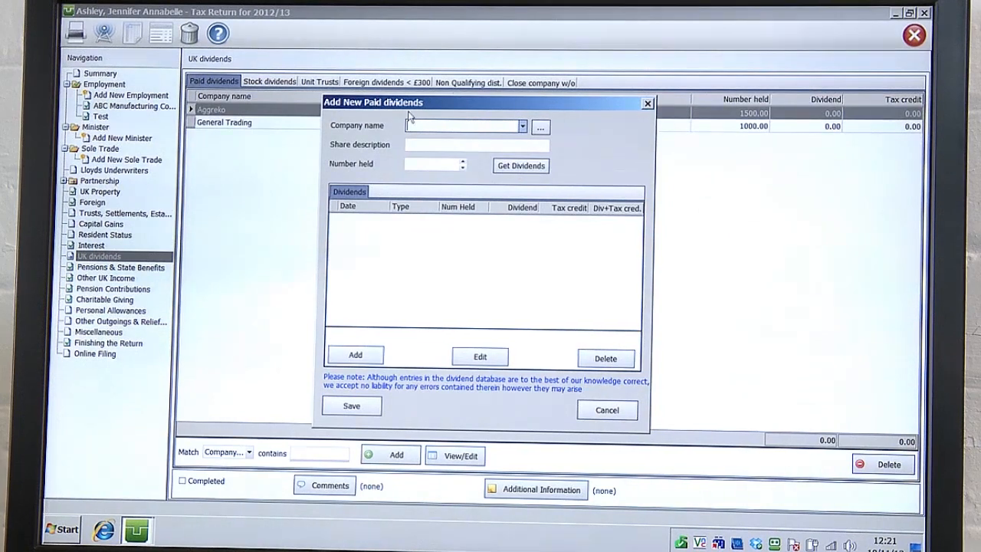
left_click(522, 125)
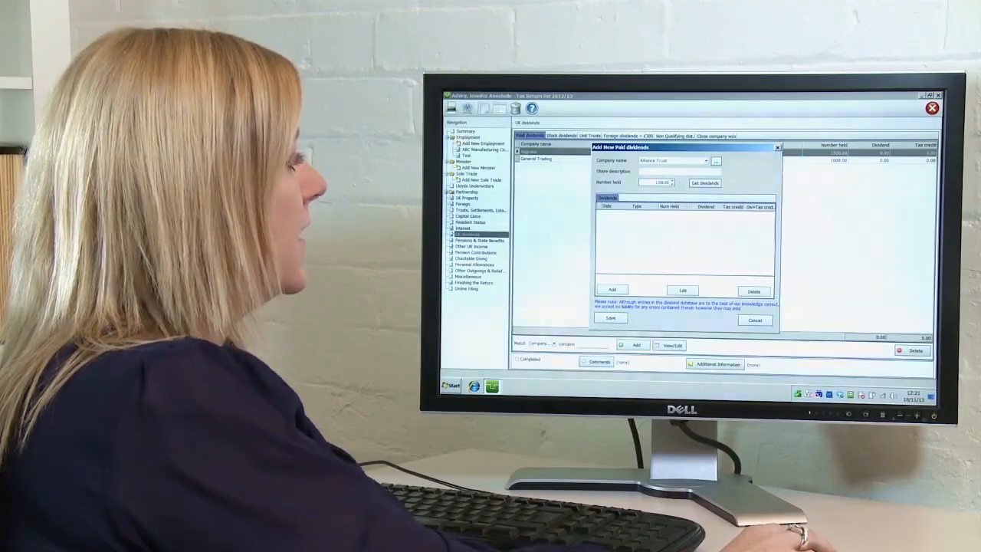
left_click(521, 165)
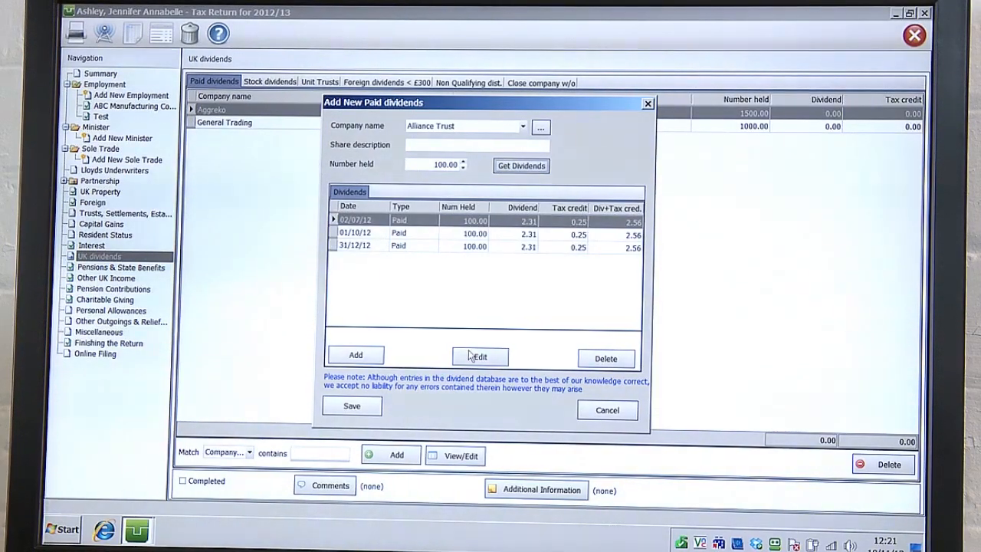
mouse_move(398, 276)
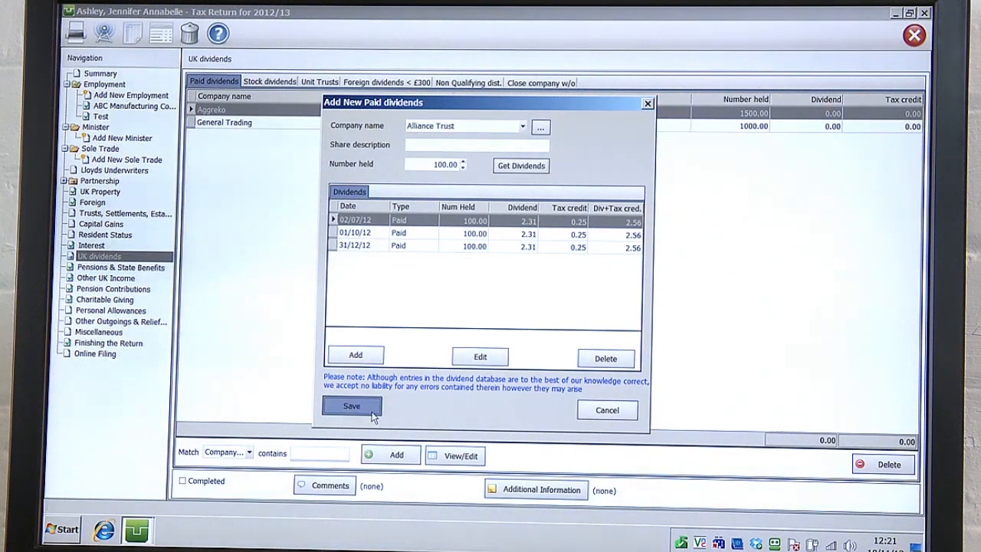
left_click(351, 406)
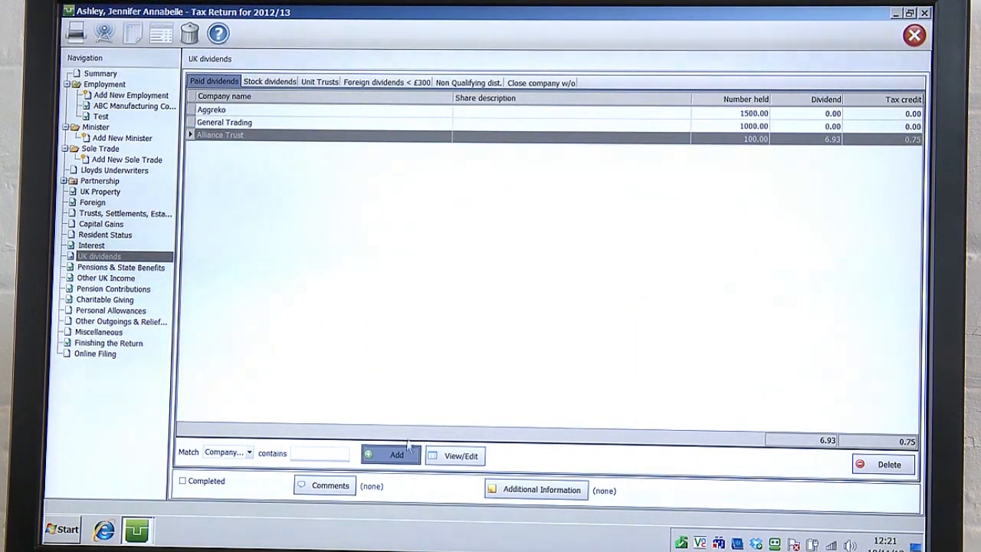
Step: Start another paid dividend and begin adding company 'PTP Limite' to the dividend database
left_click(391, 454)
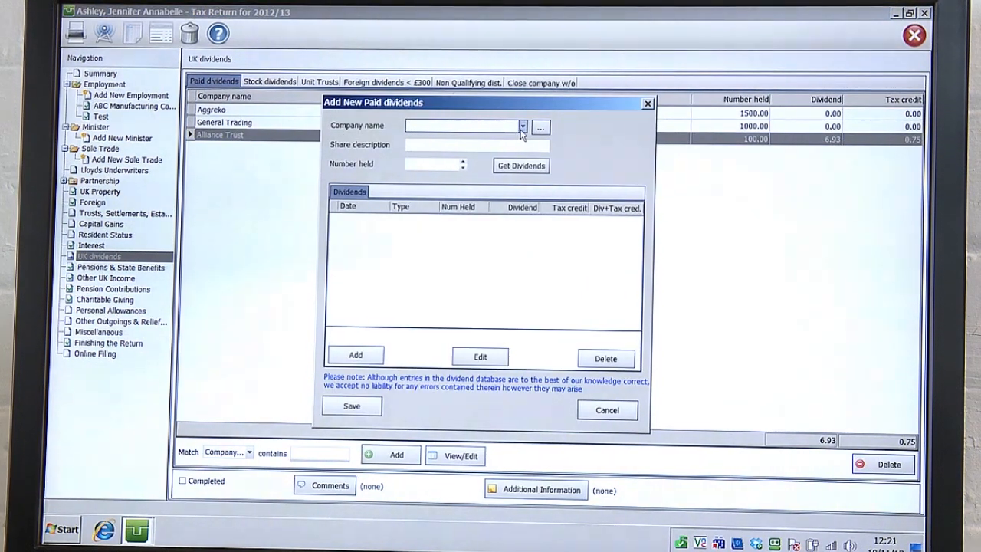
mouse_move(540, 126)
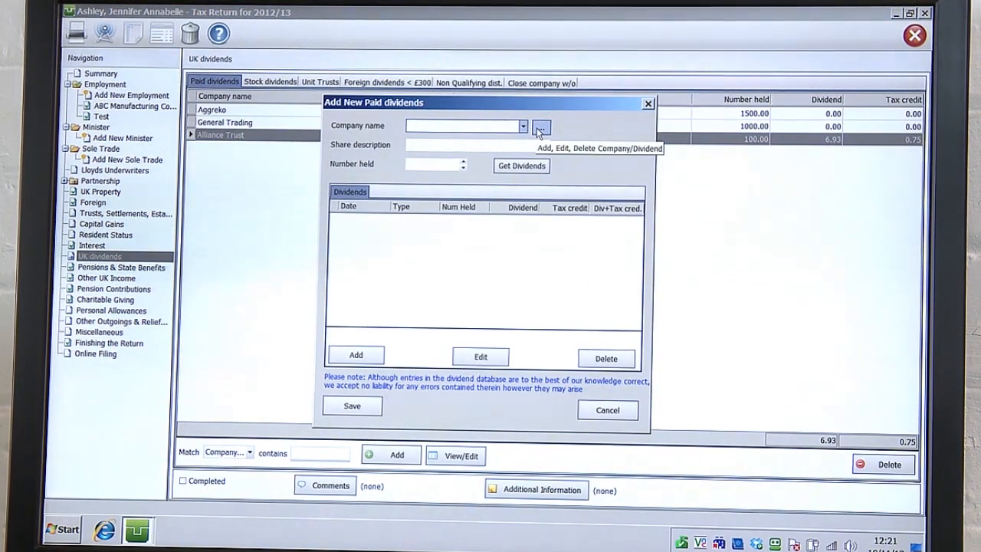
left_click(523, 126)
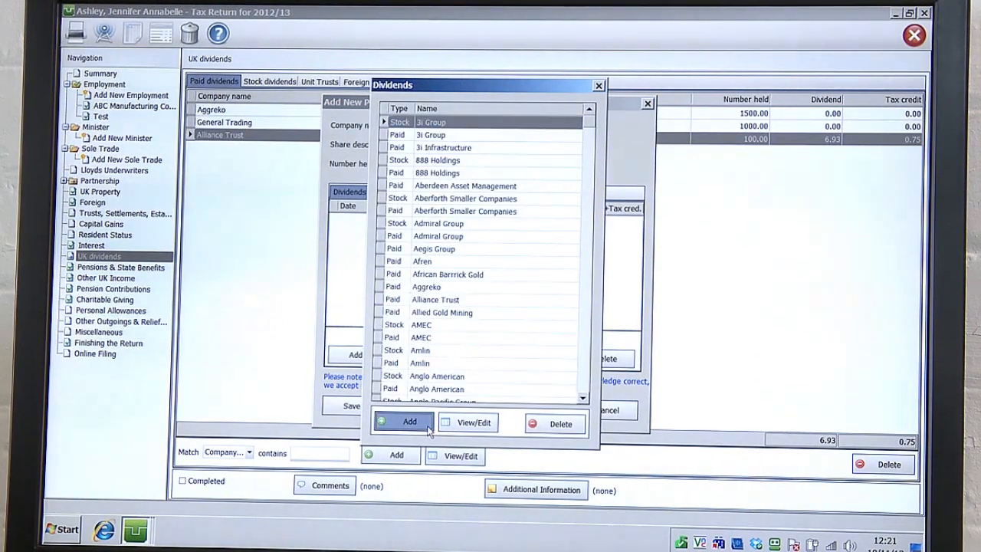
left_click(409, 421)
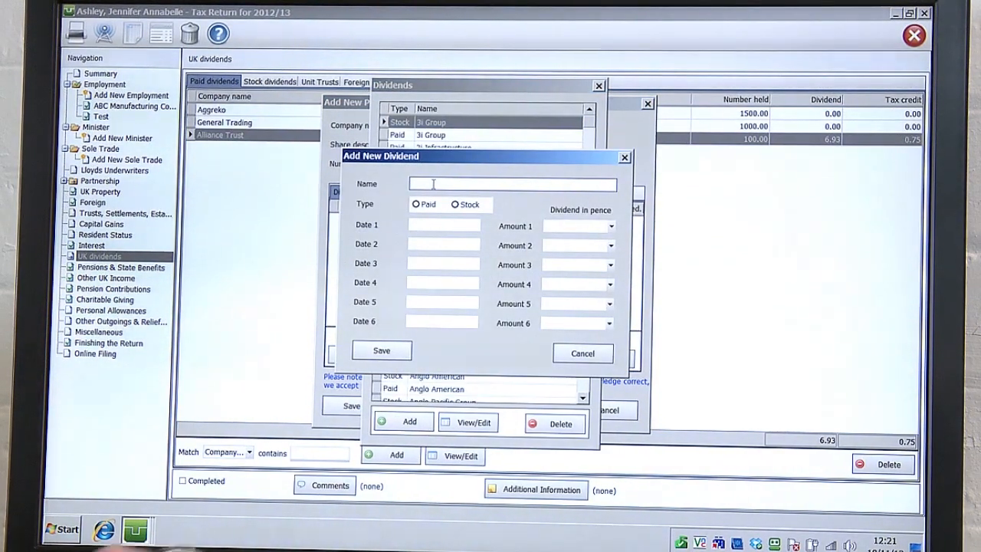
type("PT")
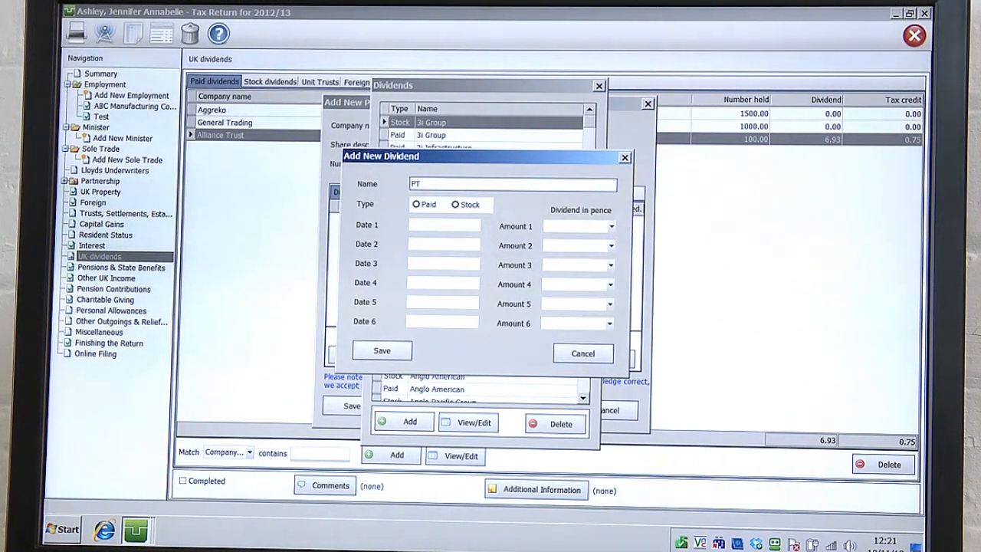
type("P Limite")
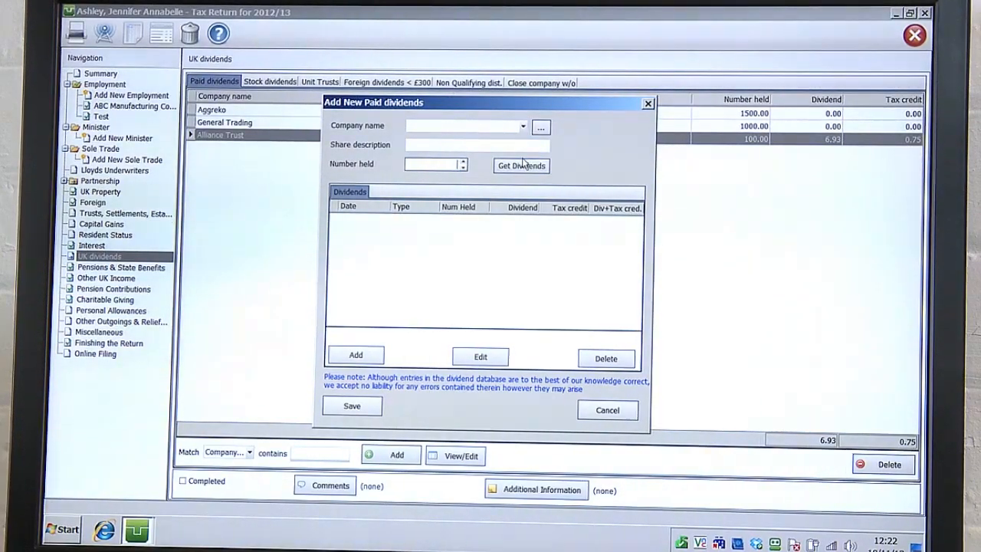
mouse_move(383, 259)
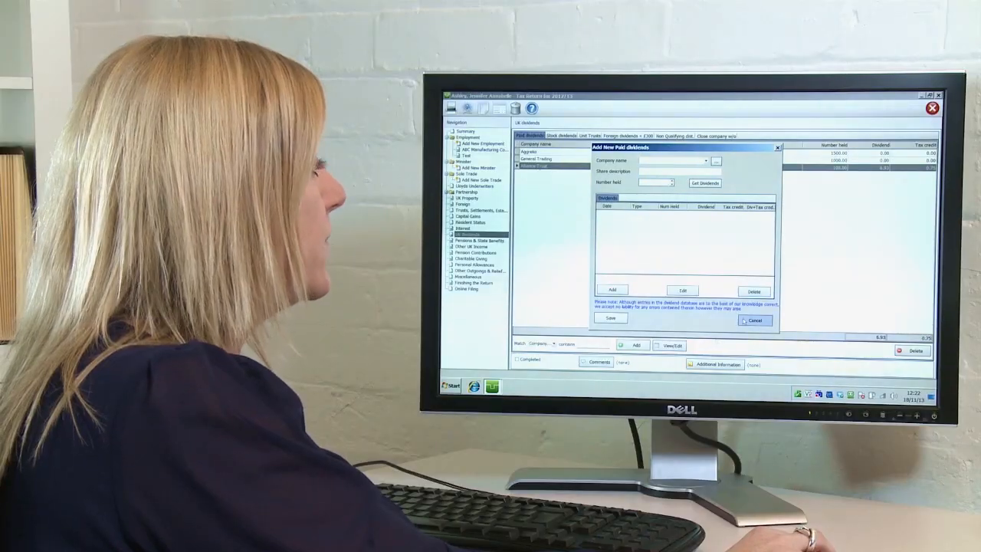
Step: Discard the new paid dividend entry without saving it
left_click(754, 320)
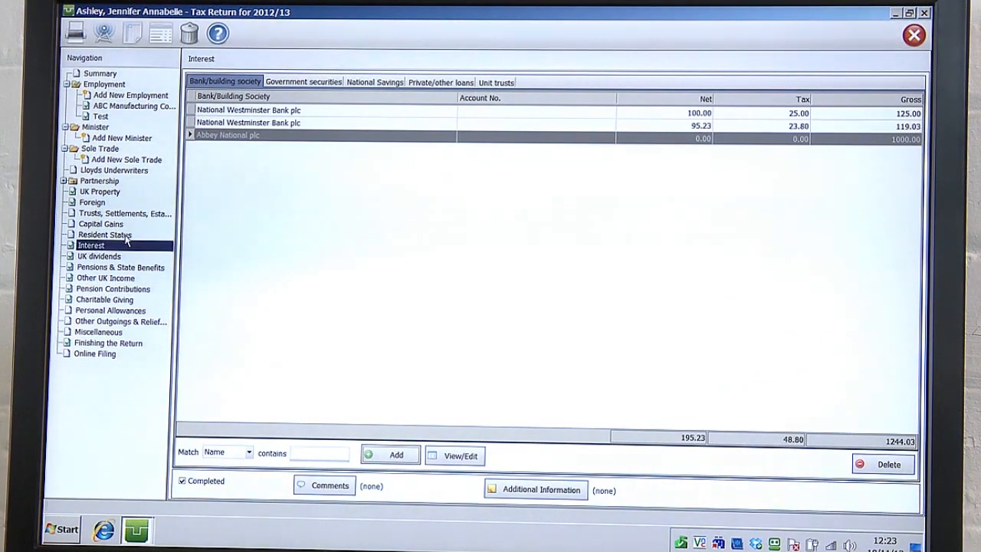
Step: Review the Resident Status residence-outside-UK details, then view Personal Allowances
left_click(104, 234)
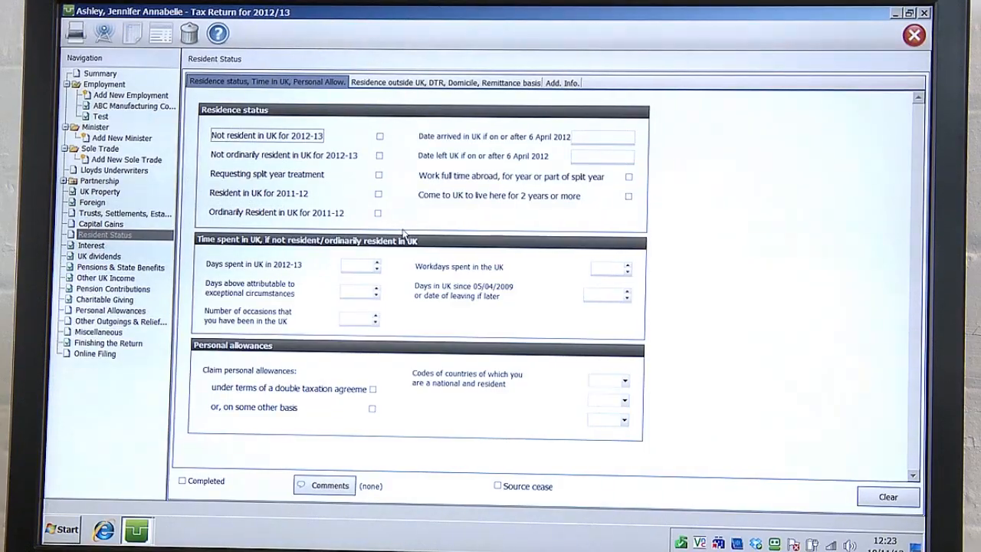
mouse_move(368, 77)
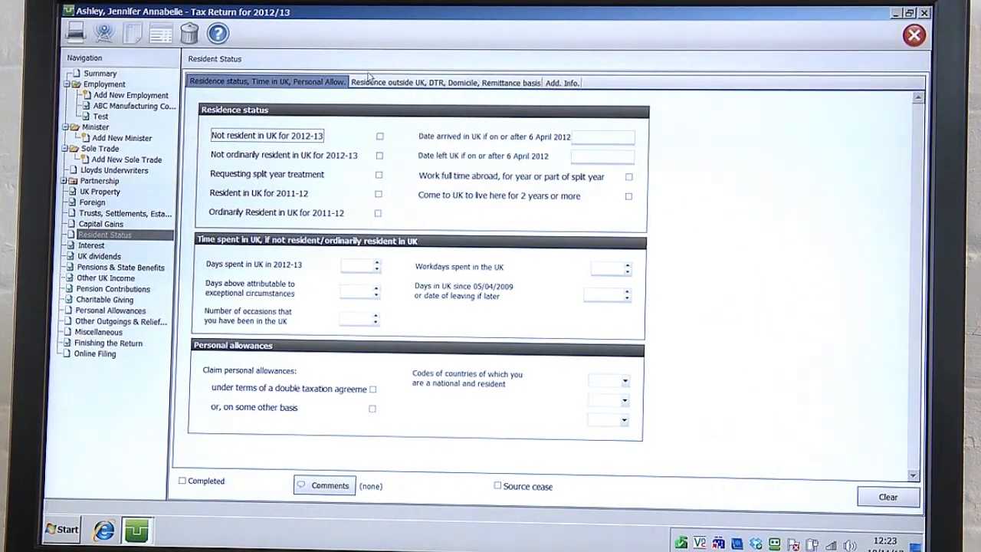
left_click(445, 82)
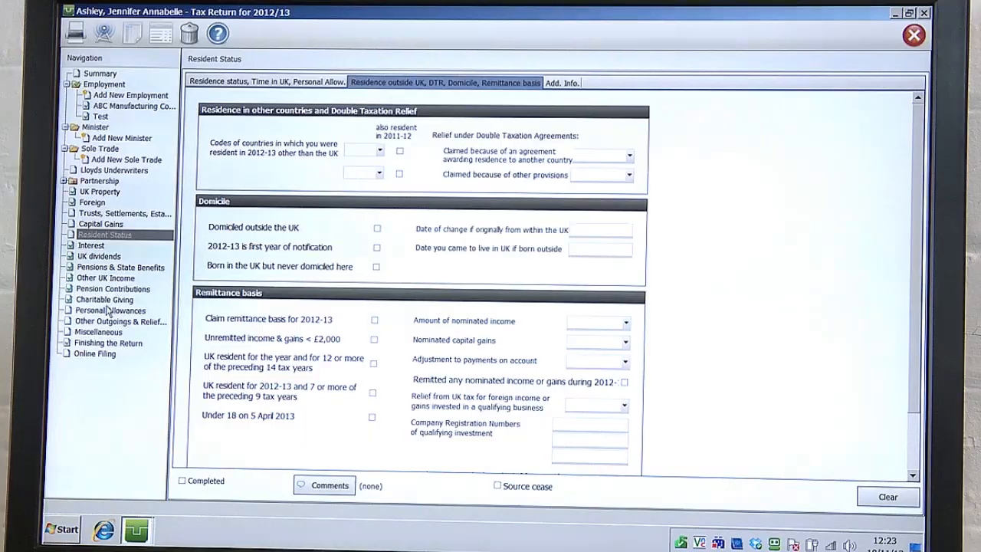
left_click(111, 310)
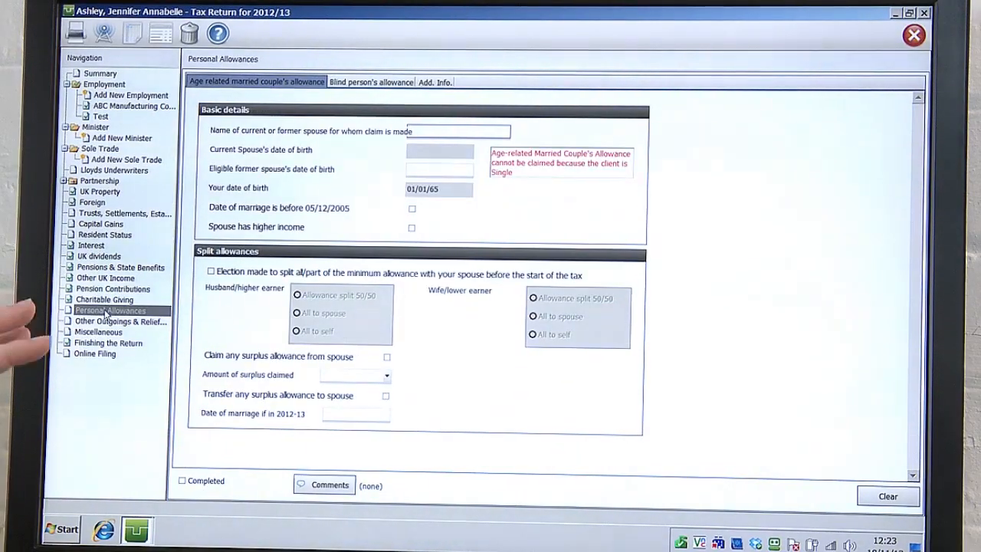